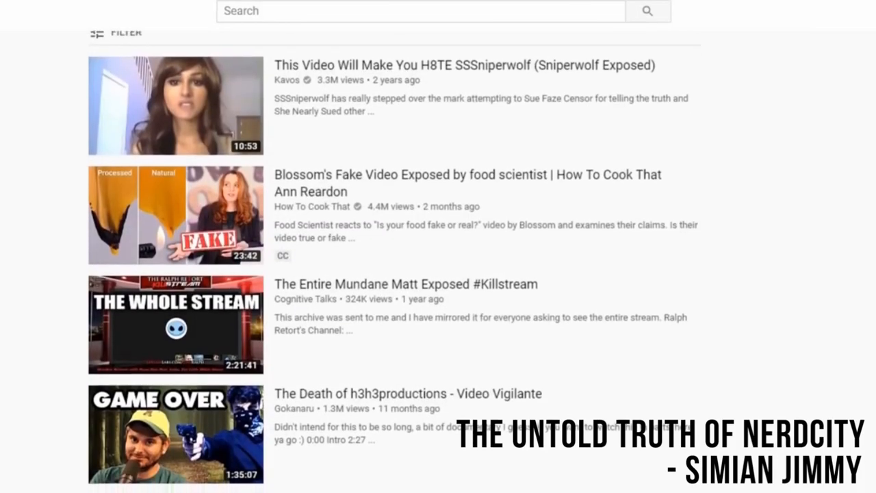
scroll(down, 3)
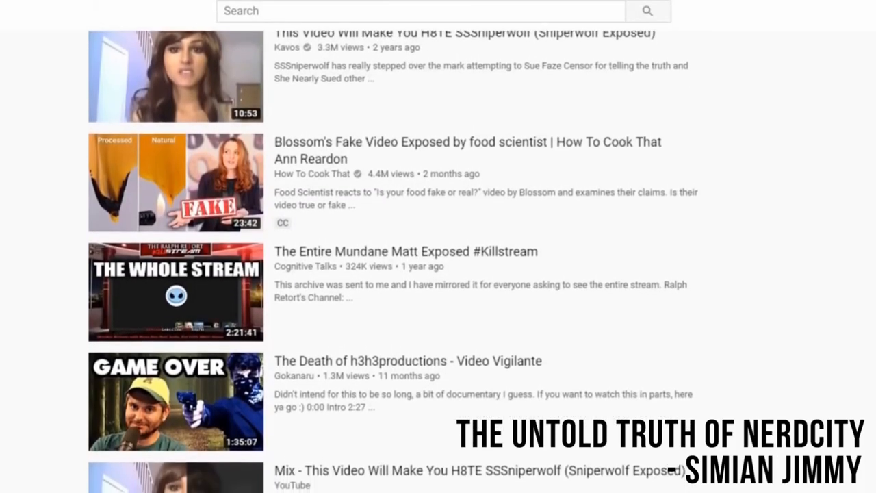
scroll(down, 3)
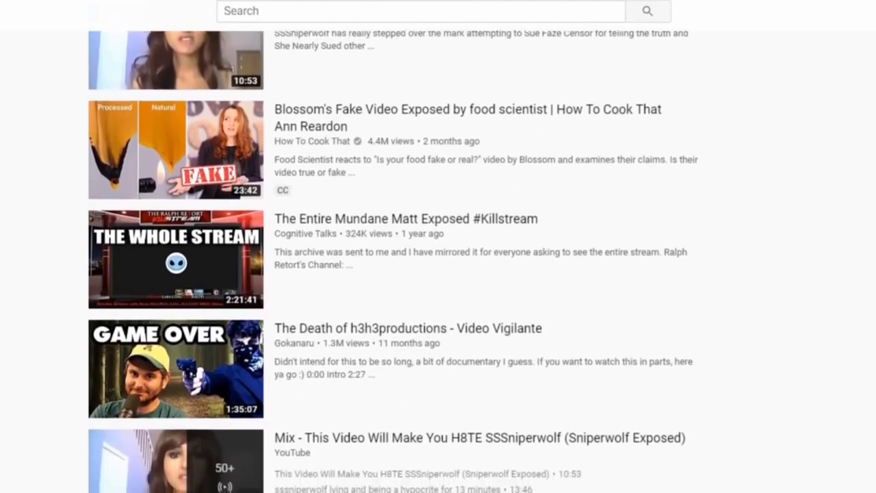